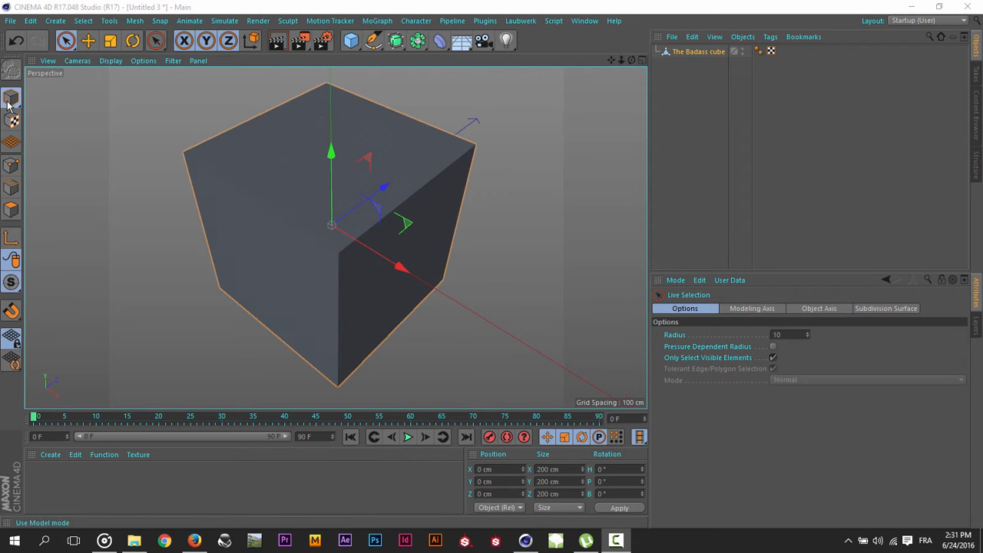
- Convert 'The Badass cube' into an editable polygon object
left_click(9, 208)
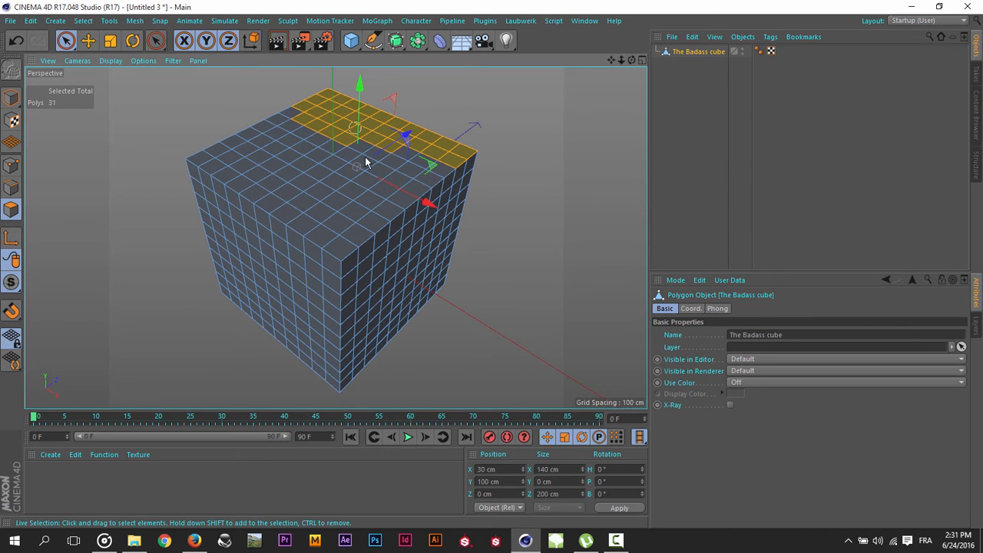
- Clear the cube's polygon selection and bring up the Select menu
left_click(399, 197)
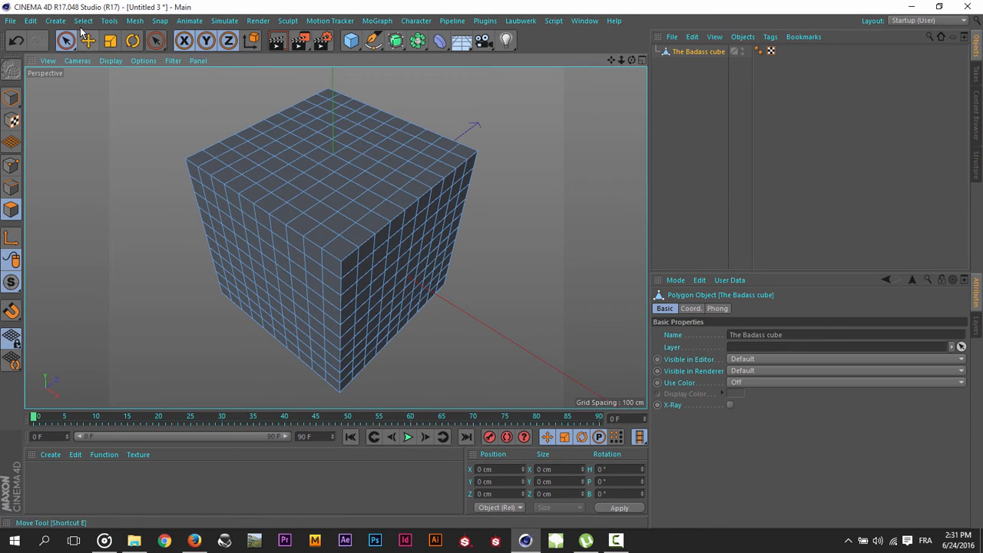
left_click(93, 19)
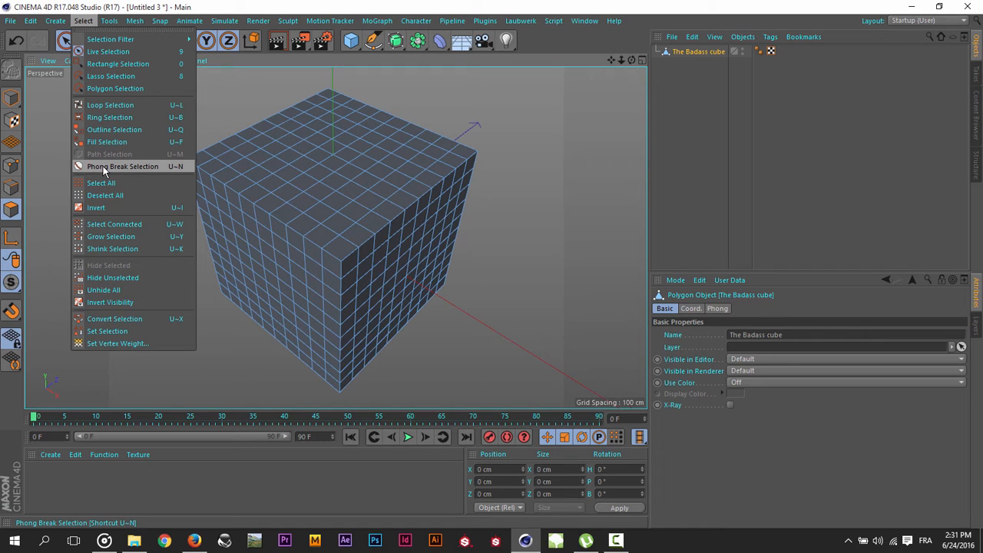
- Activate Phong Break Selection from the Select menu
left_click(122, 165)
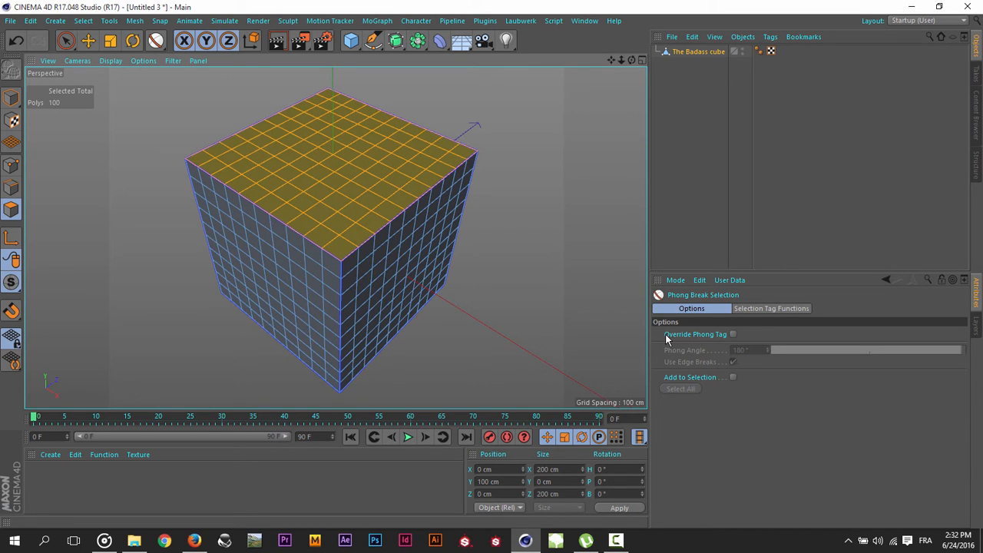
mouse_move(739, 336)
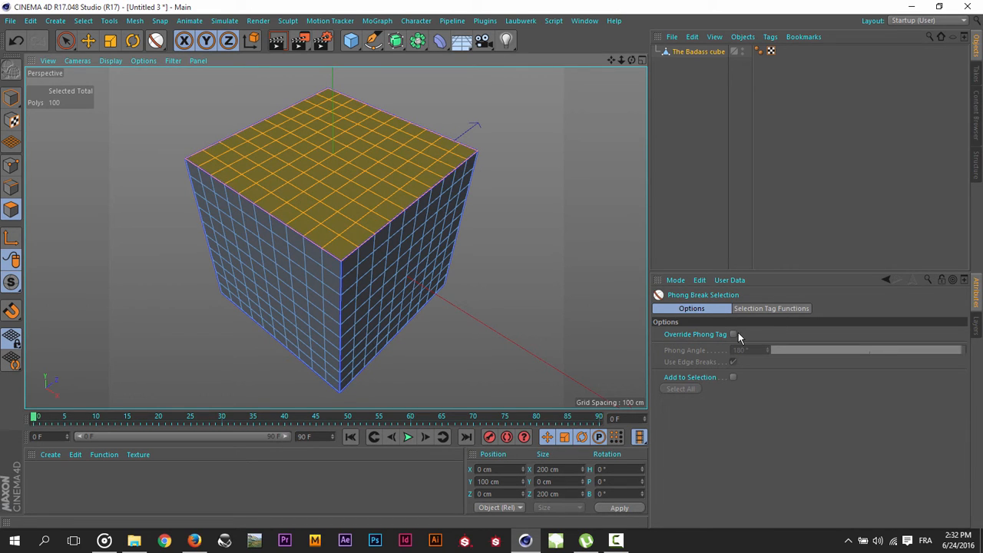
- Enable Override Phong Tag for Phong Break Selection, keeping the 180° angle
left_click(732, 334)
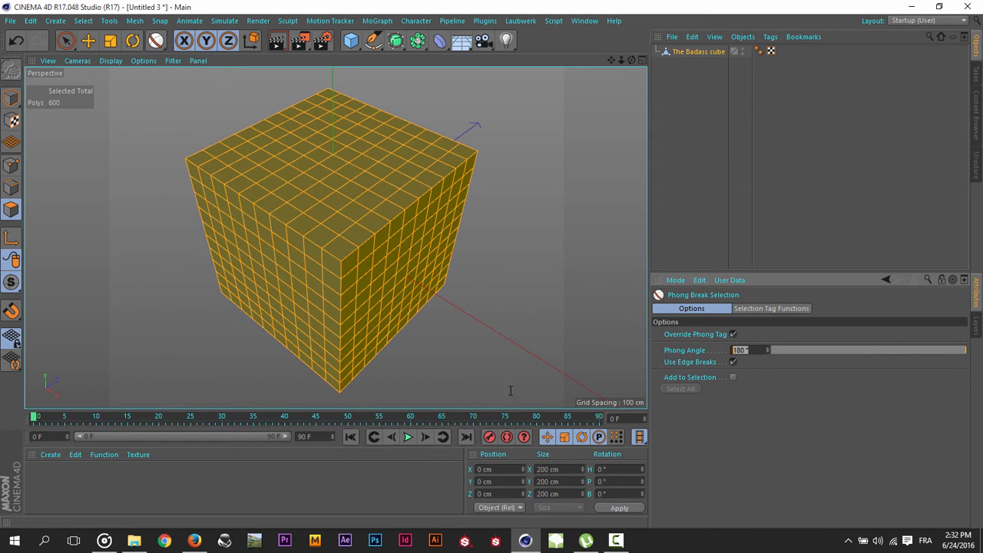
mouse_move(536, 283)
type("5")
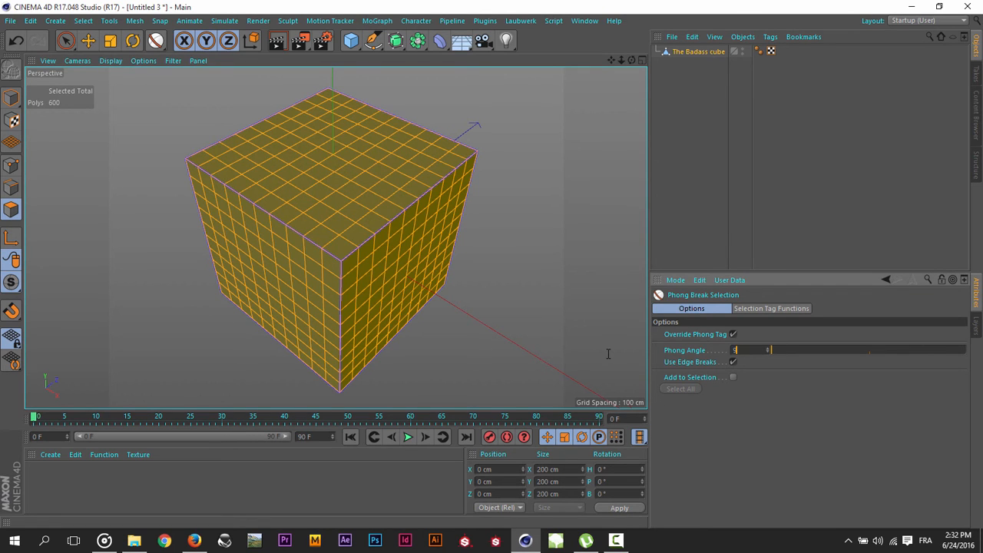
- Lower the Phong Angle from 180° by entering 90
type("90")
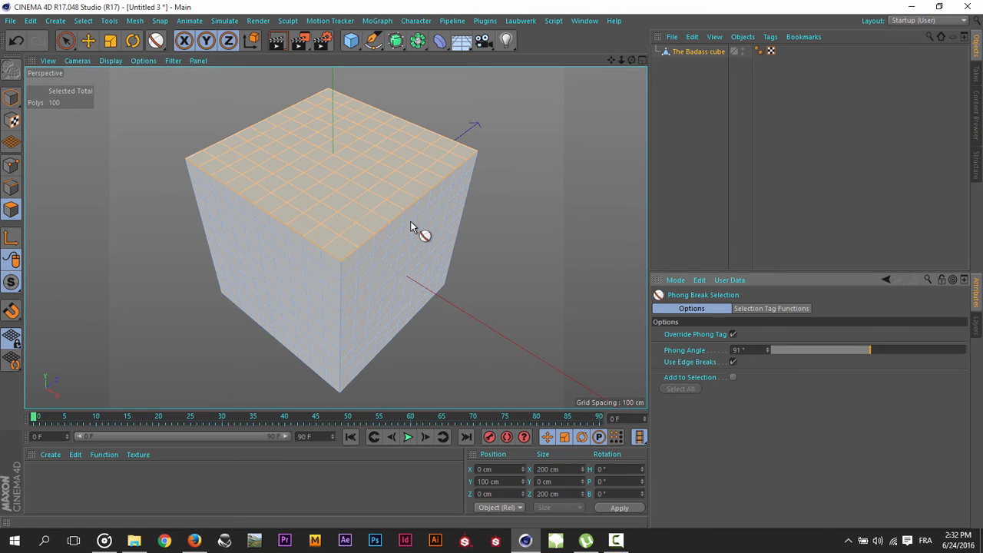
mouse_move(278, 259)
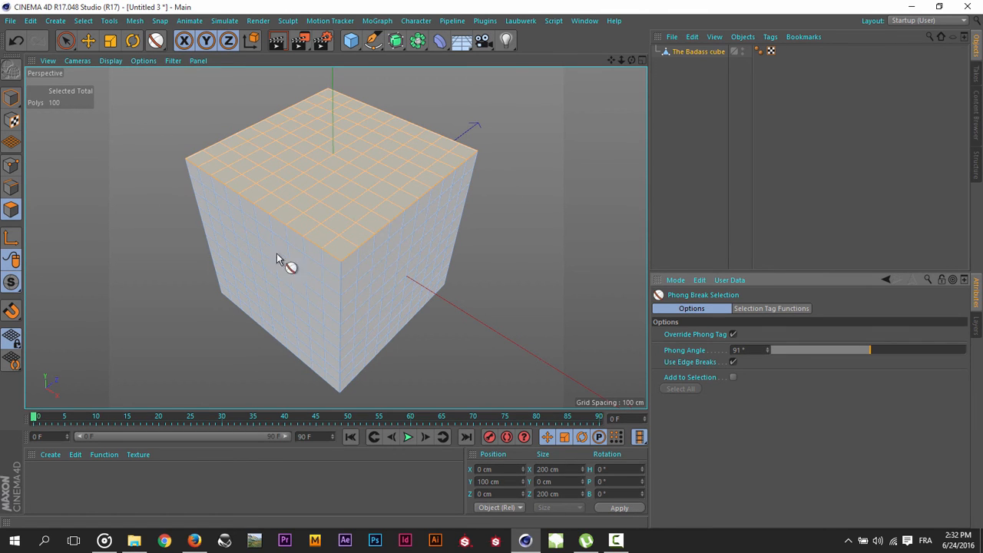
mouse_move(347, 135)
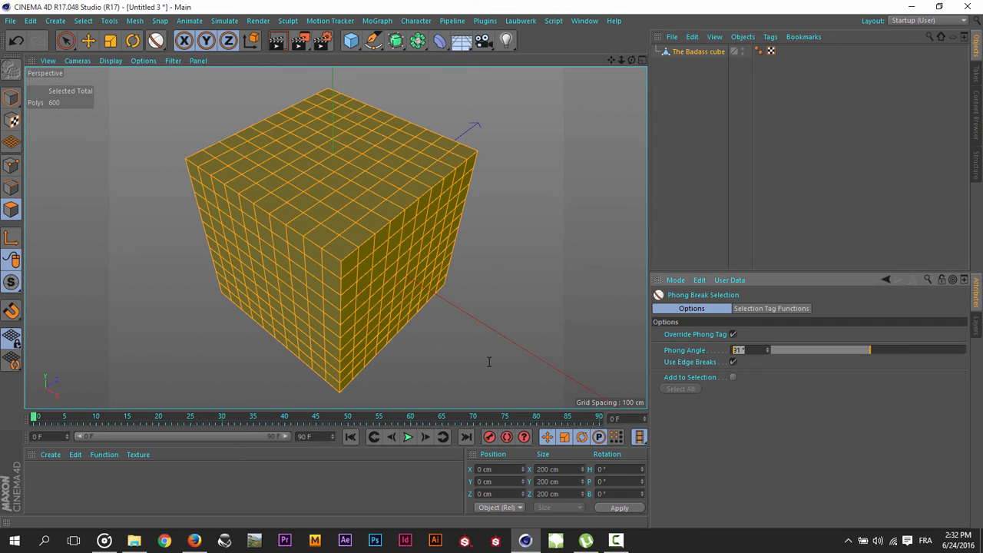
- Switch to the Move tool with all 600 cube polygons selected
left_click(88, 41)
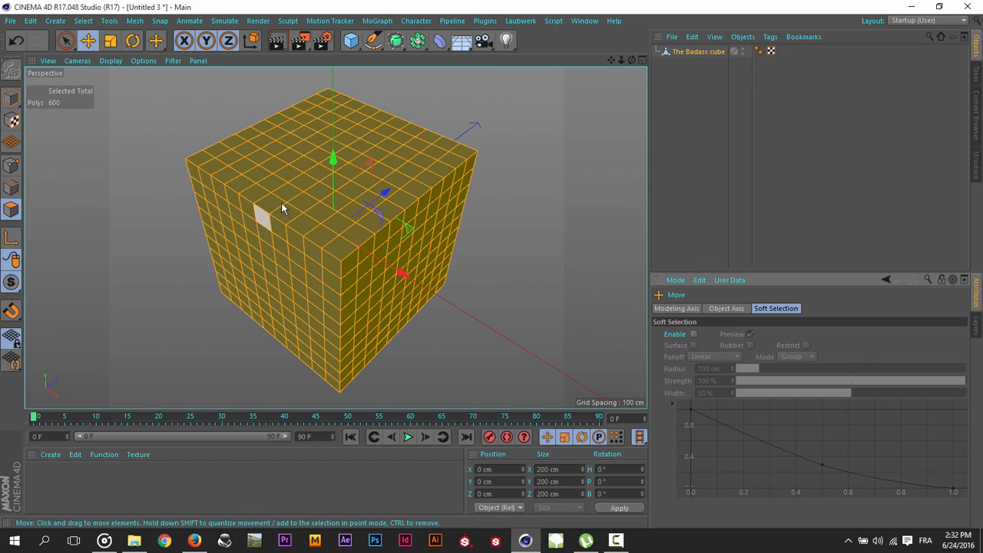
mouse_move(256, 154)
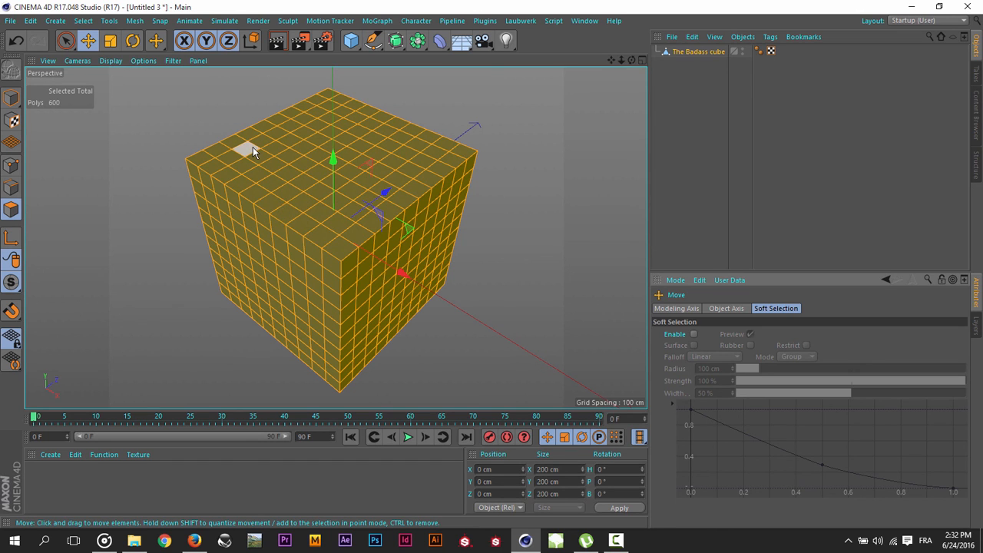